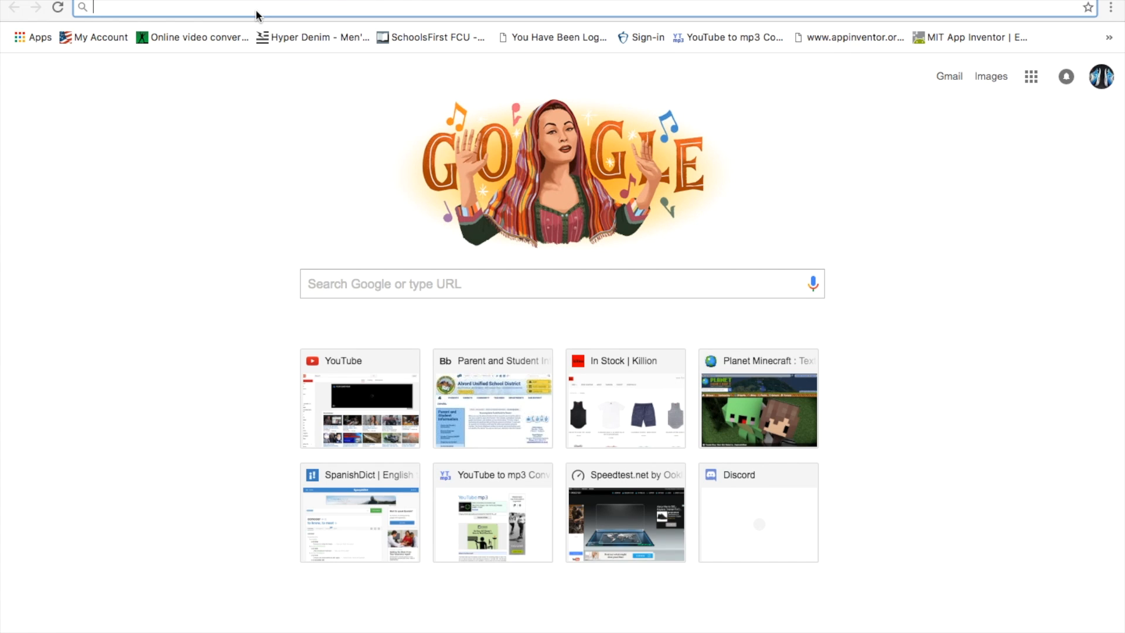
- Search Google for 'shutter count', correcting the initial 'shutterfly' entry
{"action": "type", "text": "shutterfly"}
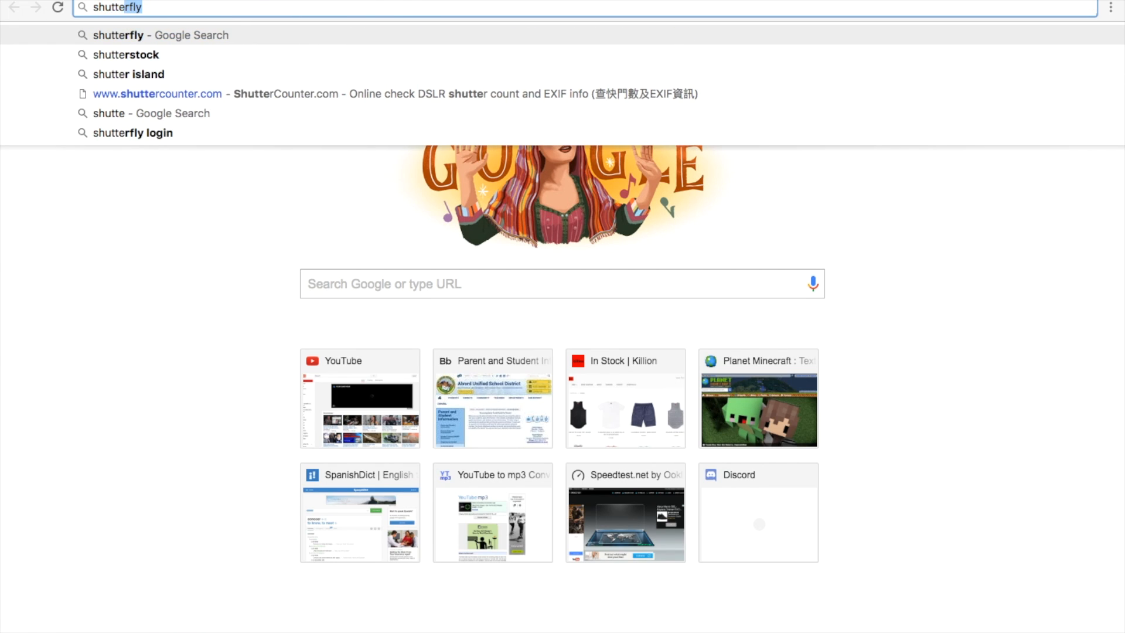
{"action": "type", "text": "shutter count"}
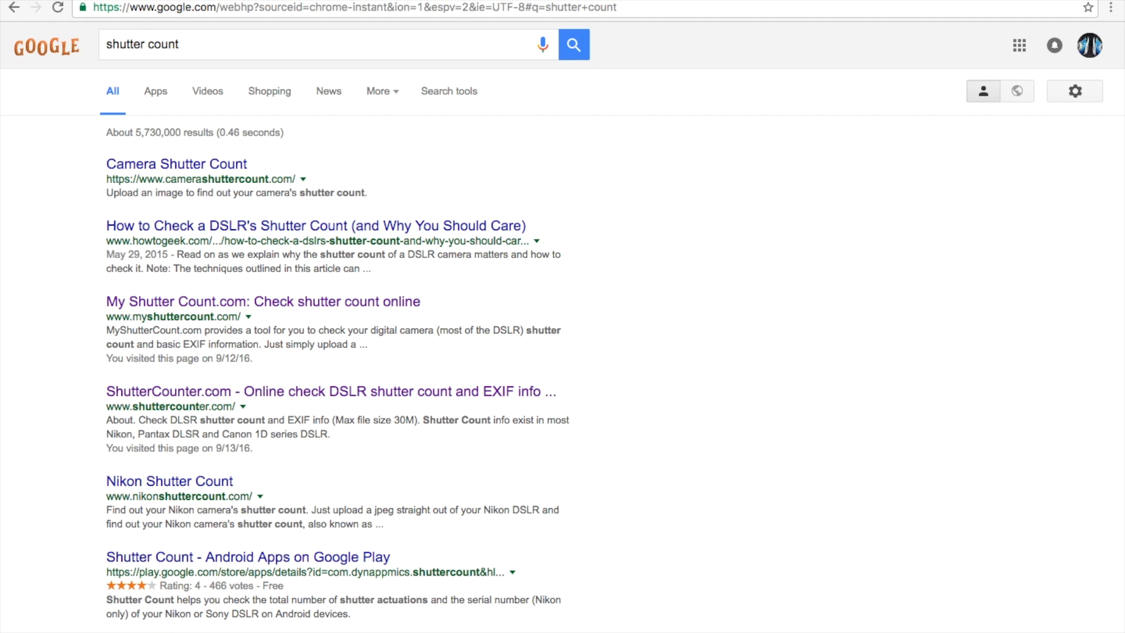
{"action": "mouse_move", "coordinate": [115, 223]}
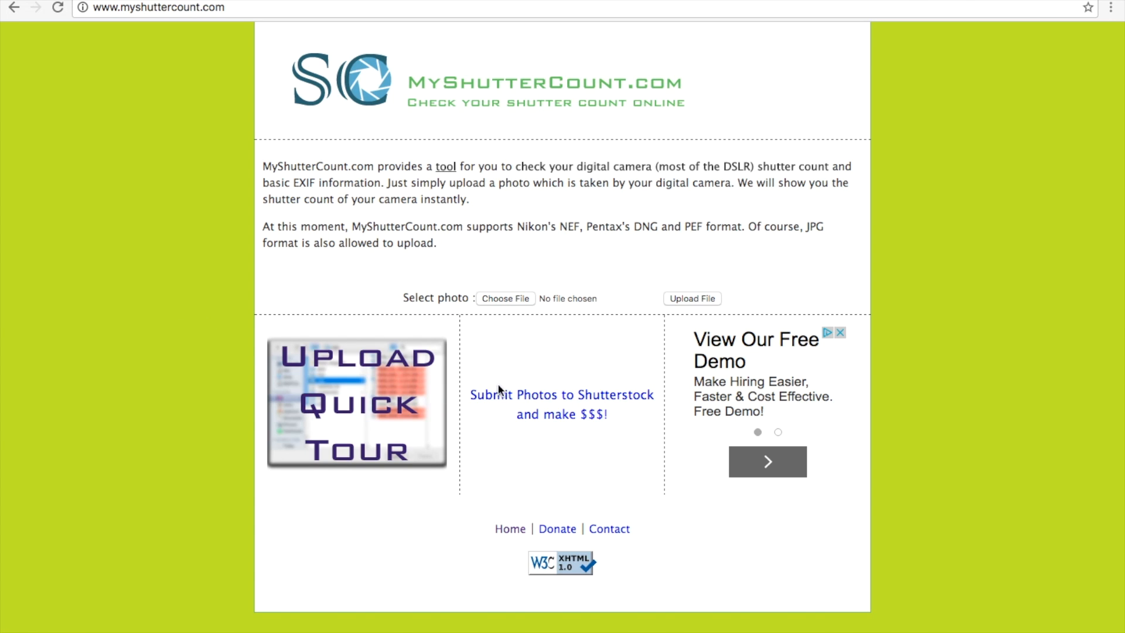
{"action": "mouse_move", "coordinate": [396, 421]}
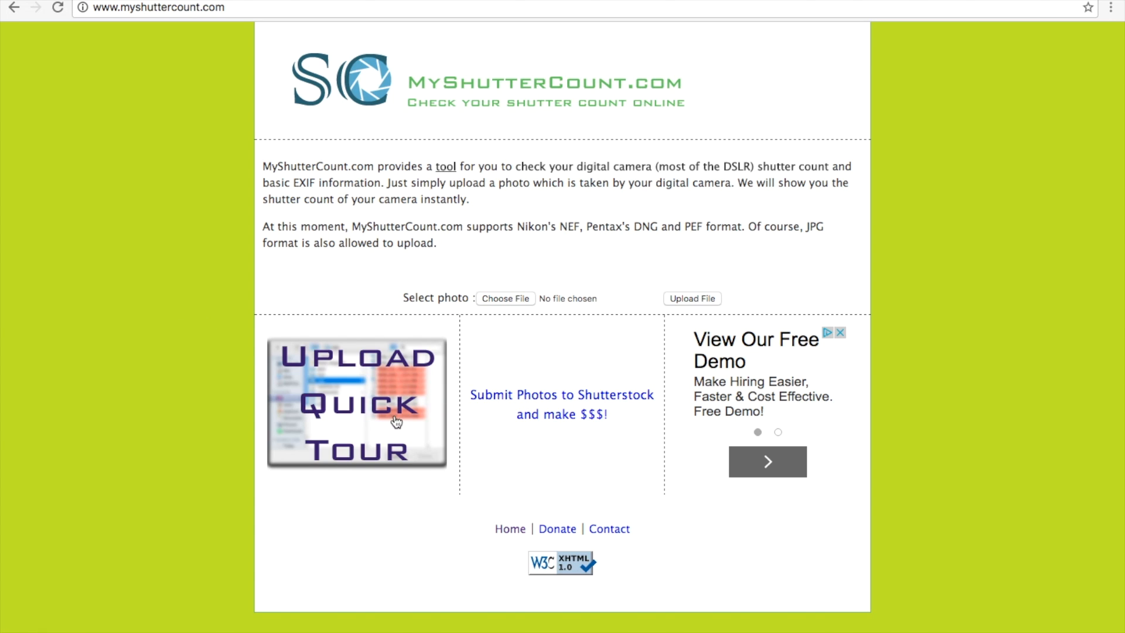
{"action": "mouse_move", "coordinate": [531, 307]}
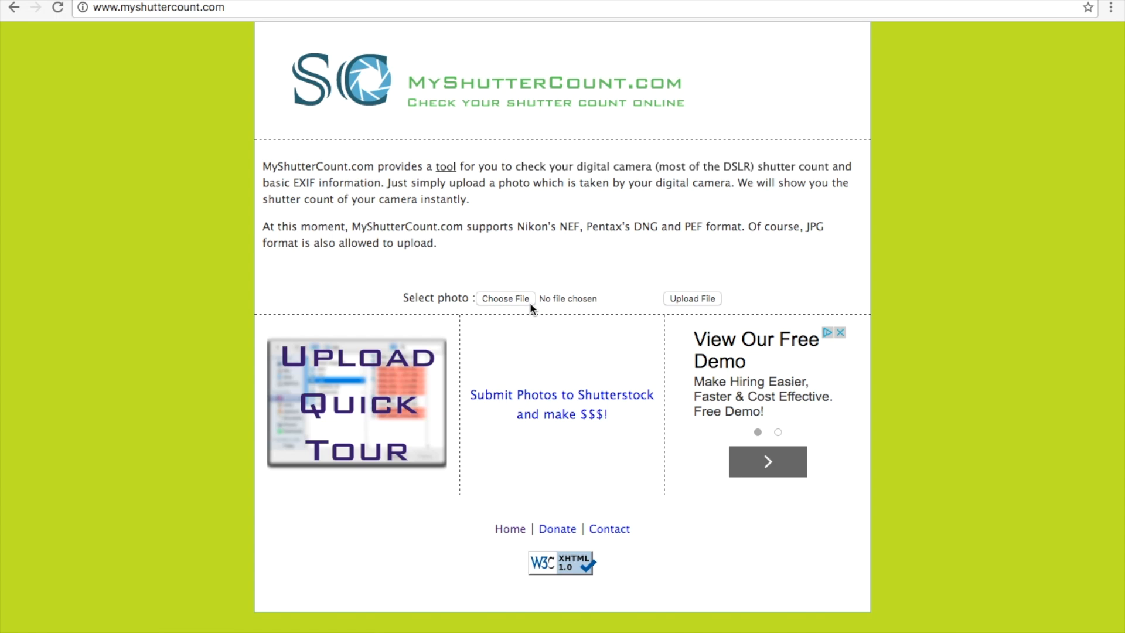
{"action": "mouse_move", "coordinate": [508, 303]}
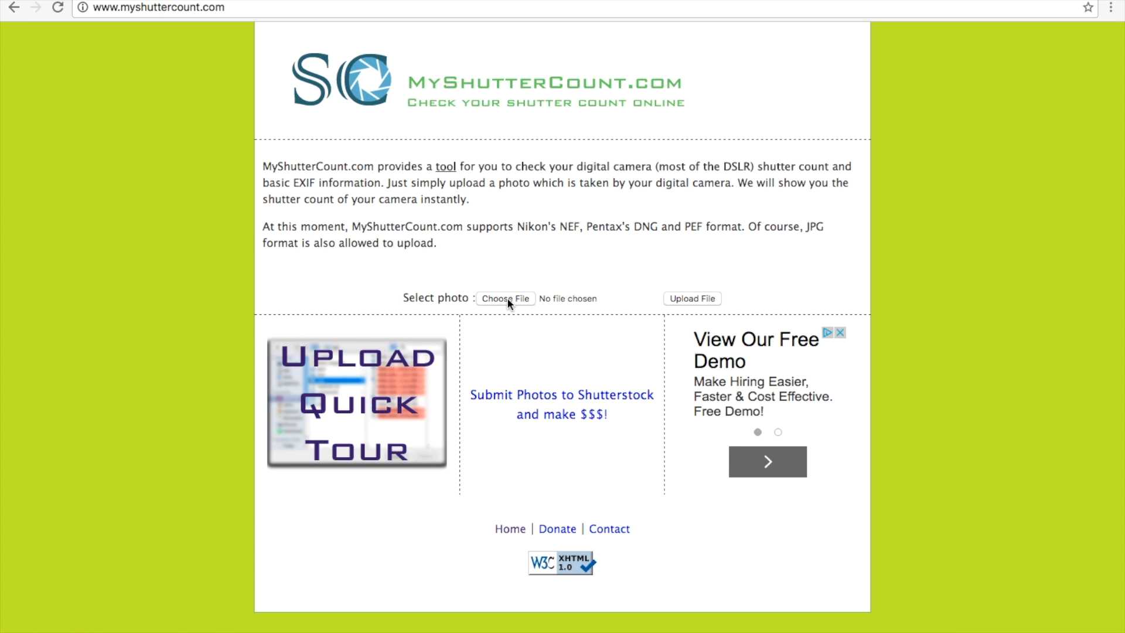
- Browse to the NIKON D90 card's photo folder and scroll to its newest JPGs
{"action": "left_click", "coordinate": [506, 298]}
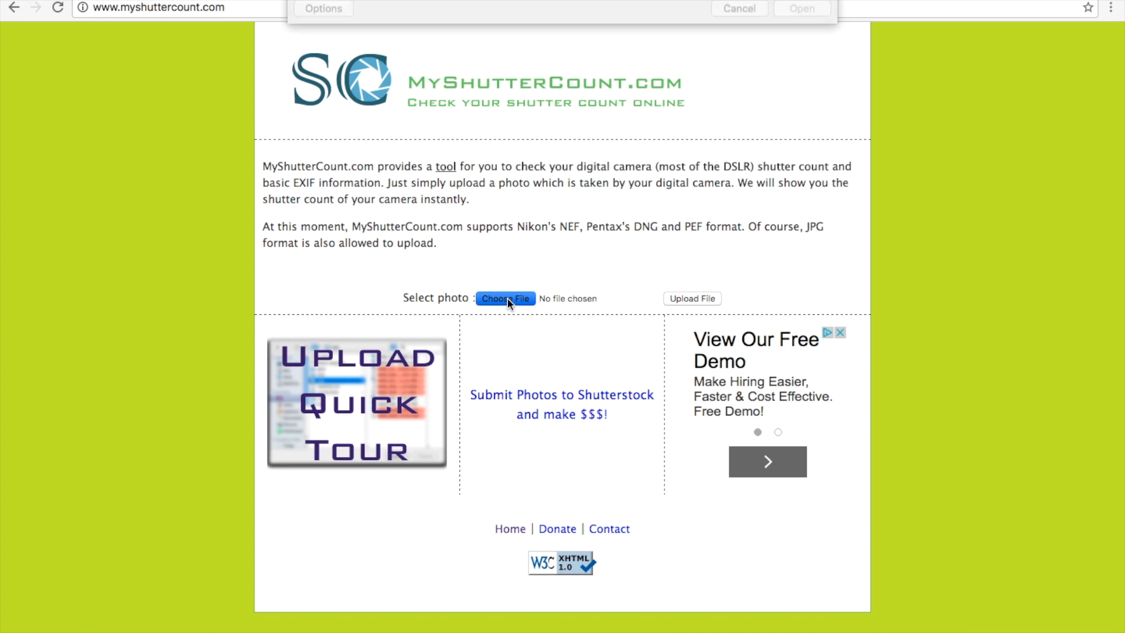
{"action": "left_click", "coordinate": [506, 298]}
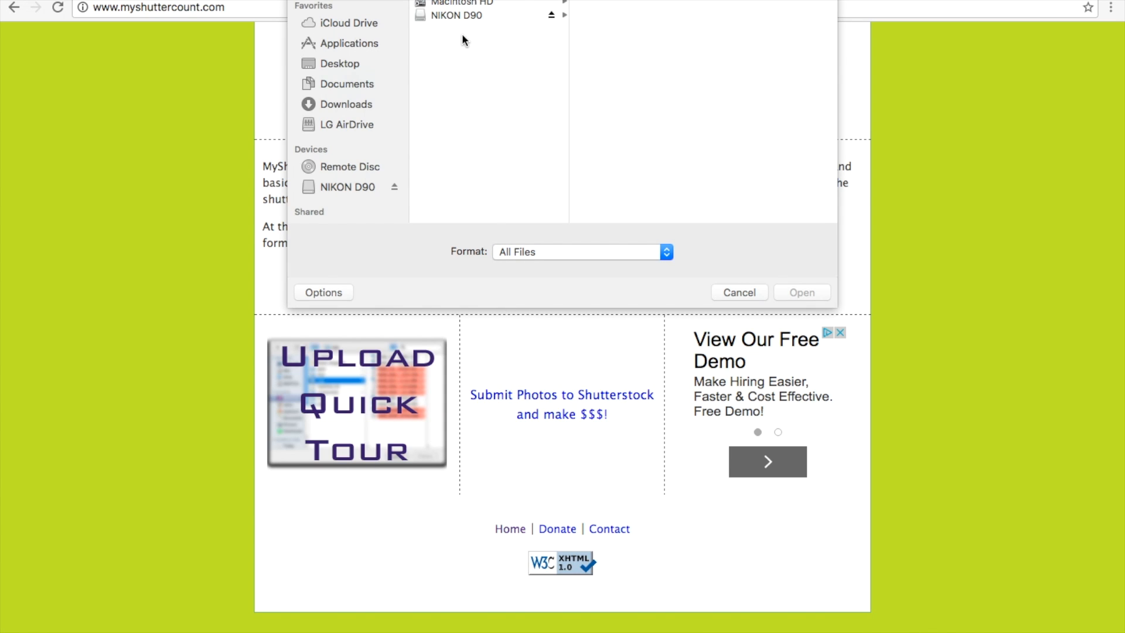
{"action": "mouse_move", "coordinate": [457, 19]}
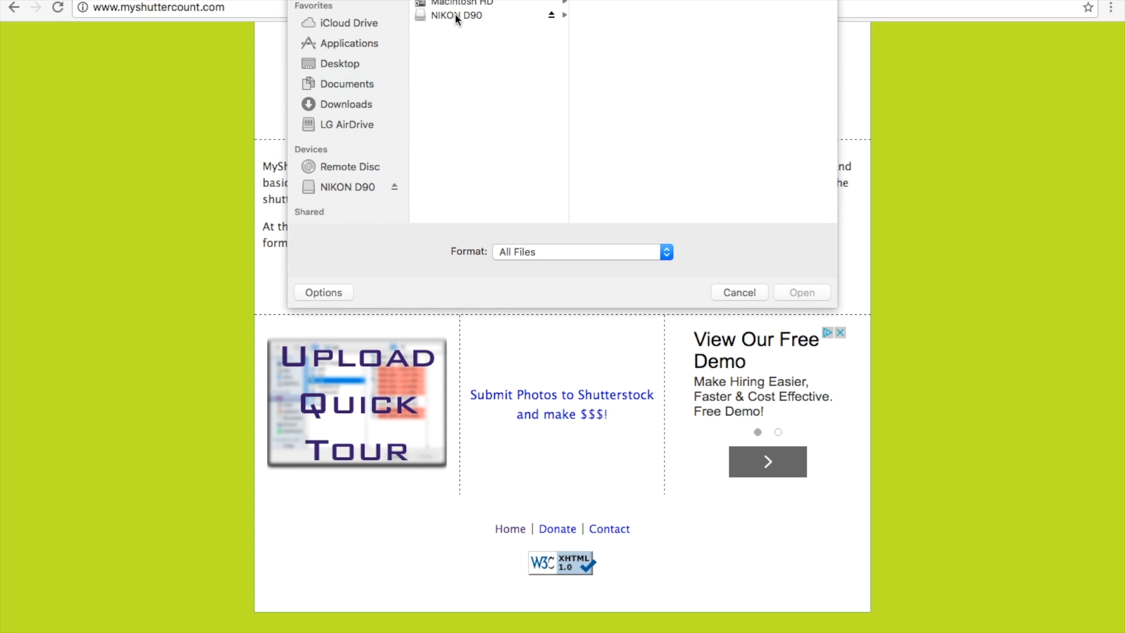
{"action": "left_click", "coordinate": [456, 15]}
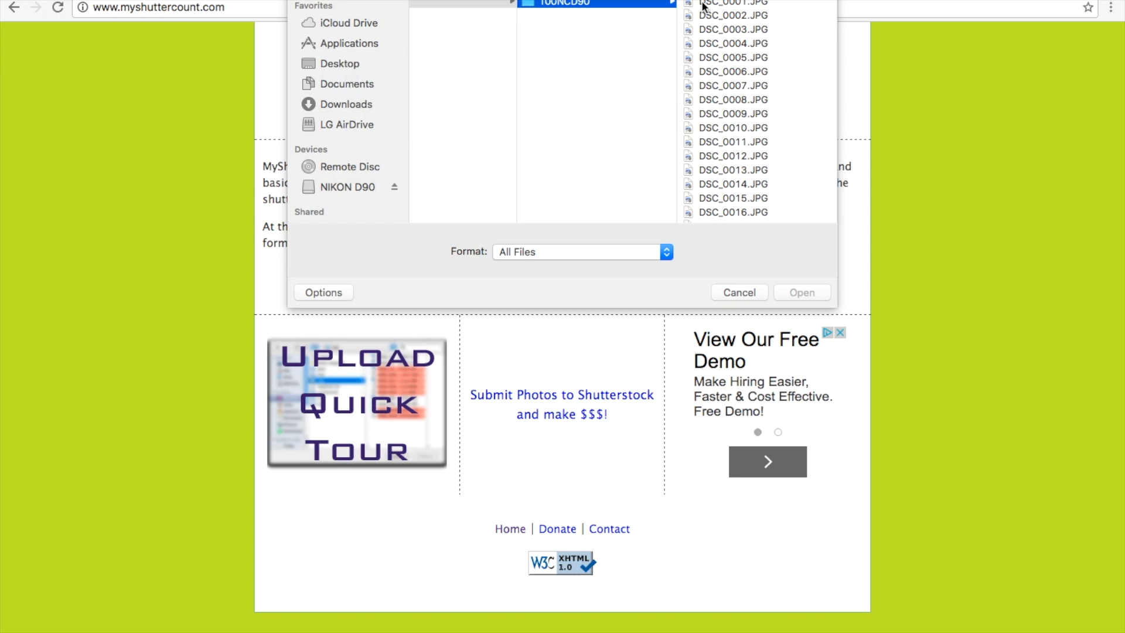
{"action": "scroll", "scroll_direction": "down", "scroll_amount": 3}
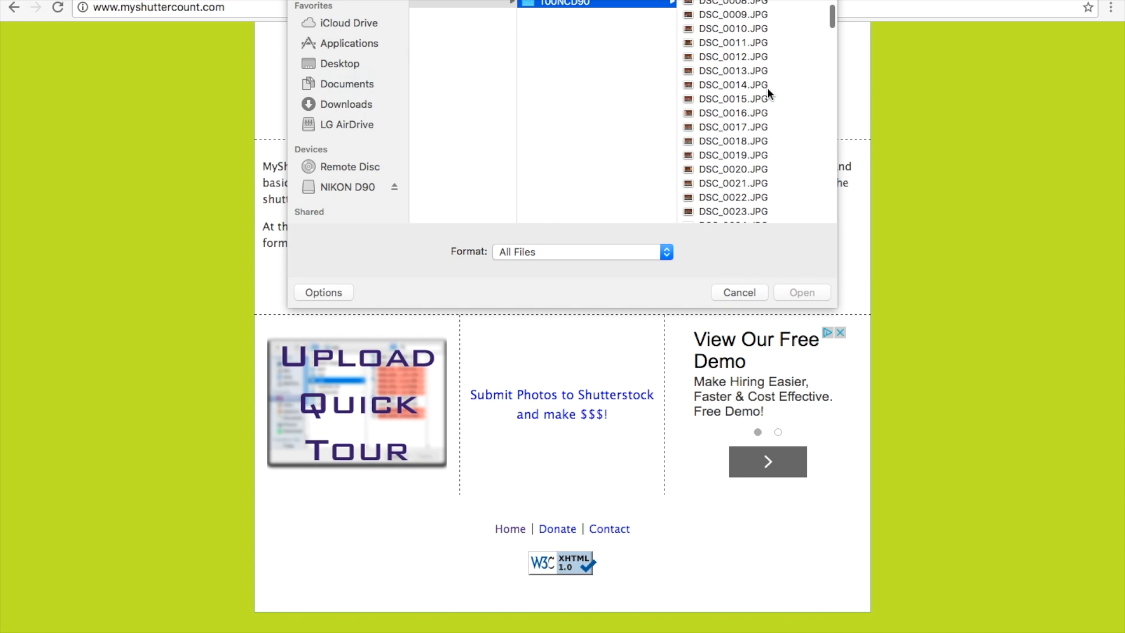
{"action": "scroll", "scroll_direction": "down", "scroll_amount": 3}
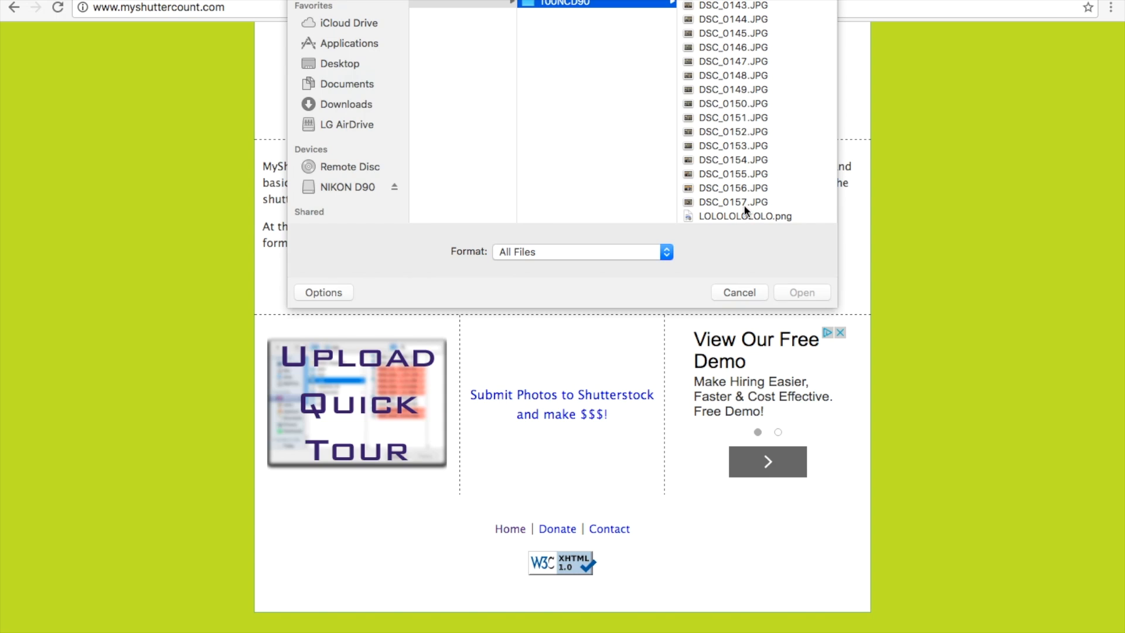
{"action": "mouse_move", "coordinate": [744, 208]}
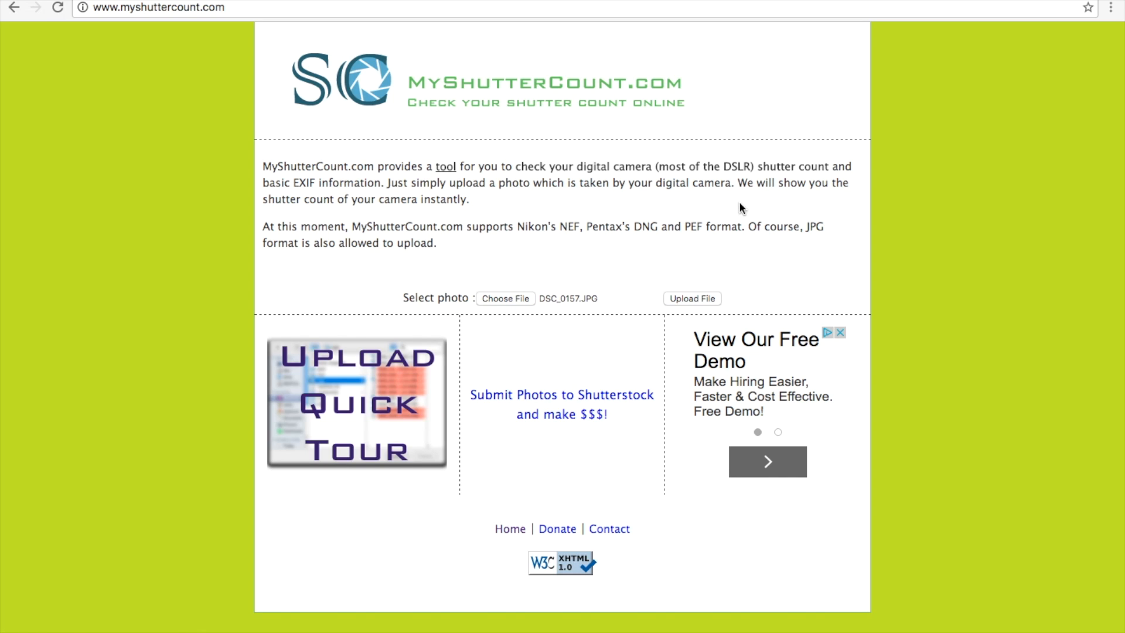
{"action": "mouse_move", "coordinate": [692, 298]}
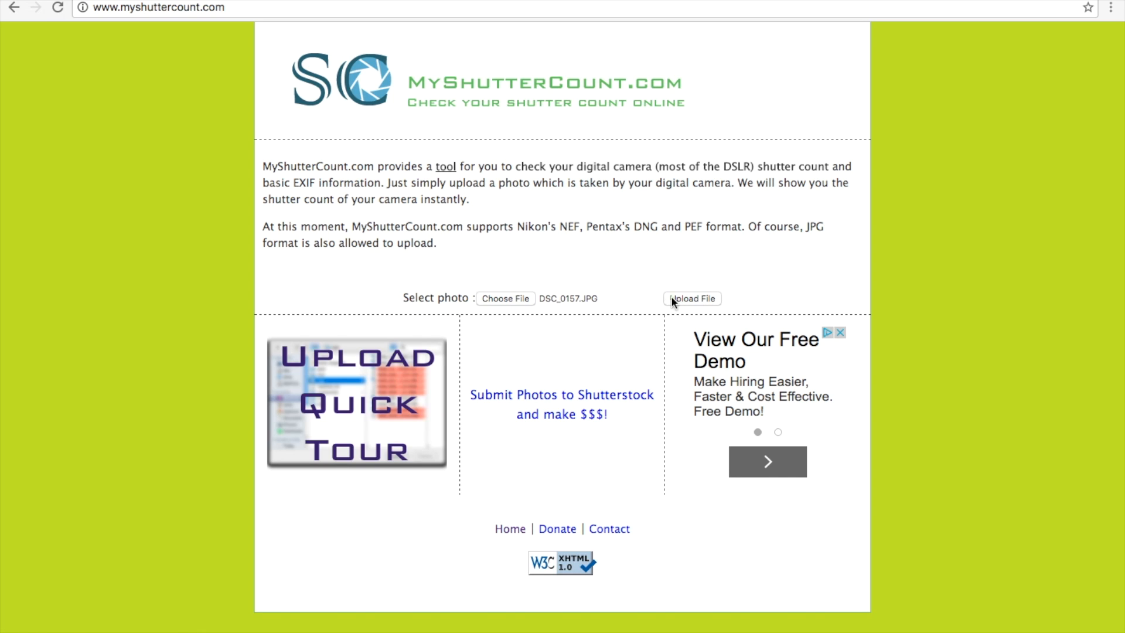
- Upload DSC_0157.JPG to MyShutterCount.com to read its shutter count
{"action": "left_click", "coordinate": [691, 298]}
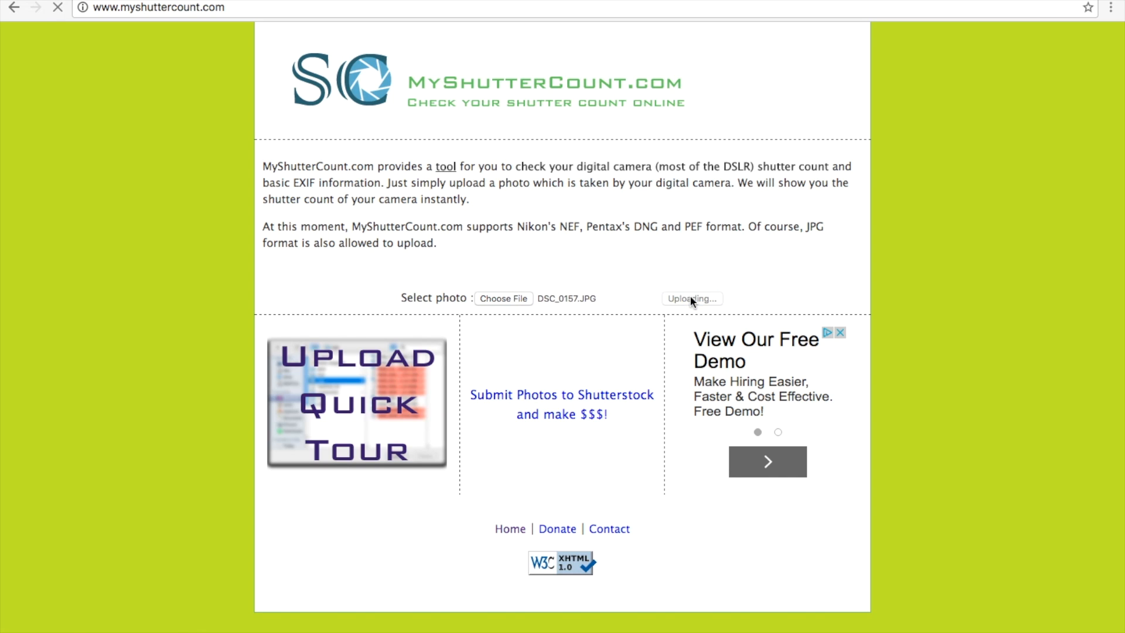